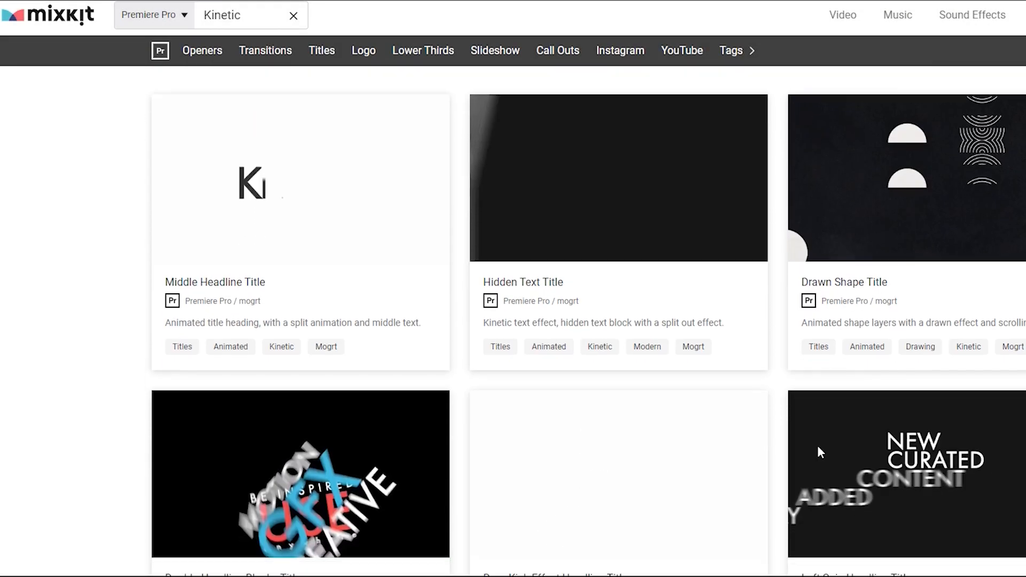
Open Essential Graphics and its Manage Additional Folders dialog, listing the WGFX Titles Mogrt folder.
scroll("down", 3)
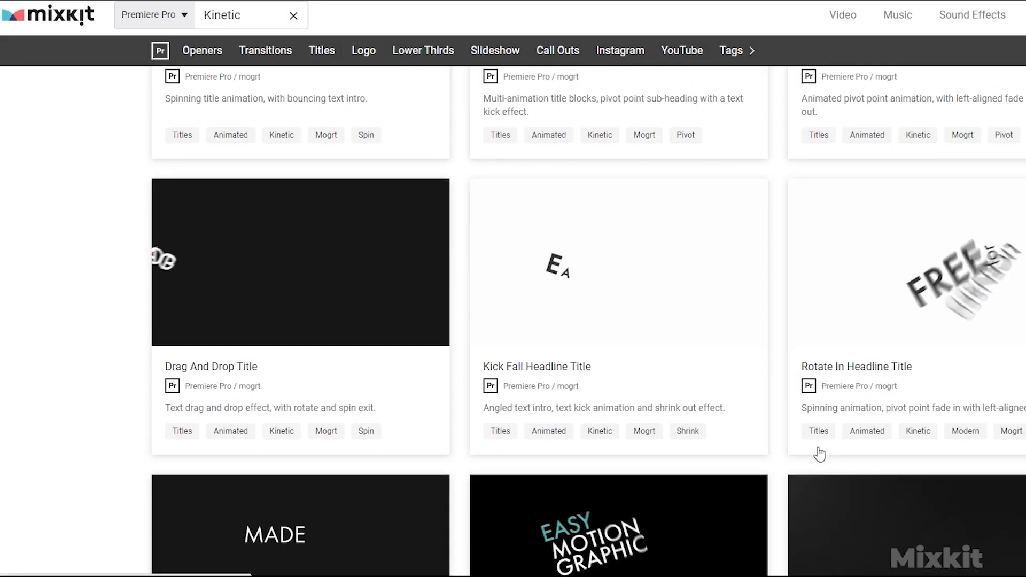
left_click(51, 16)
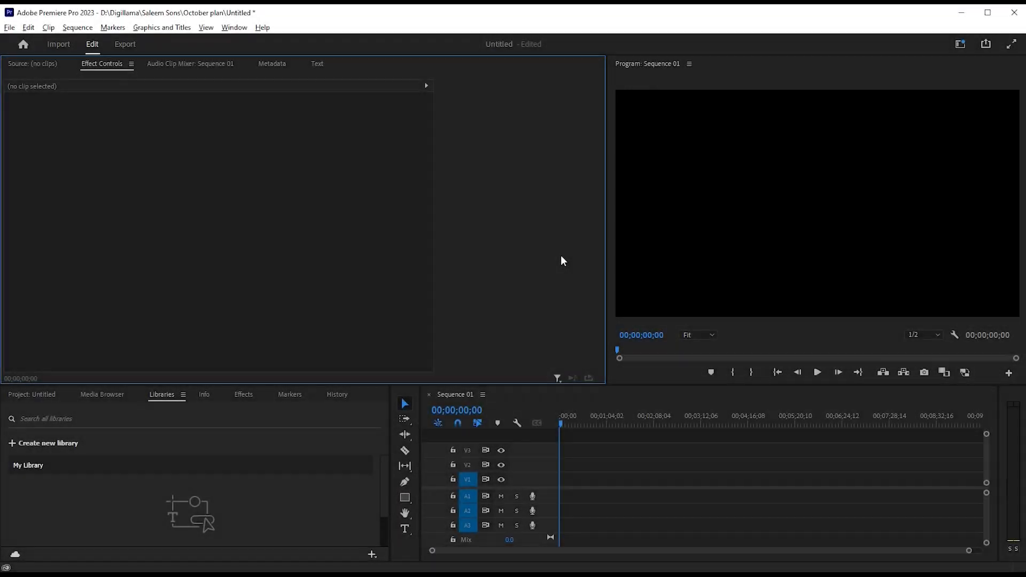
mouse_move(226, 92)
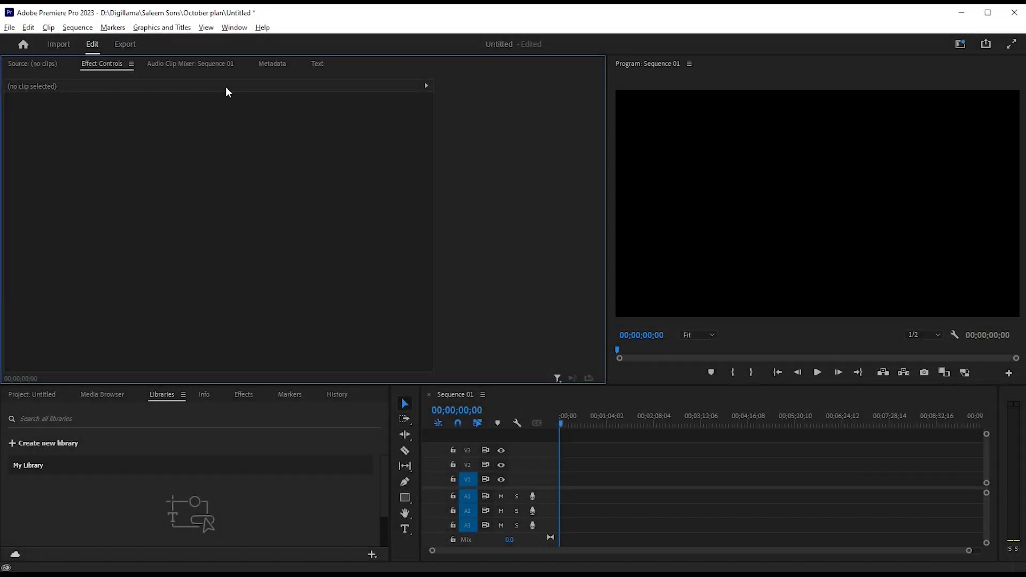
left_click(234, 26)
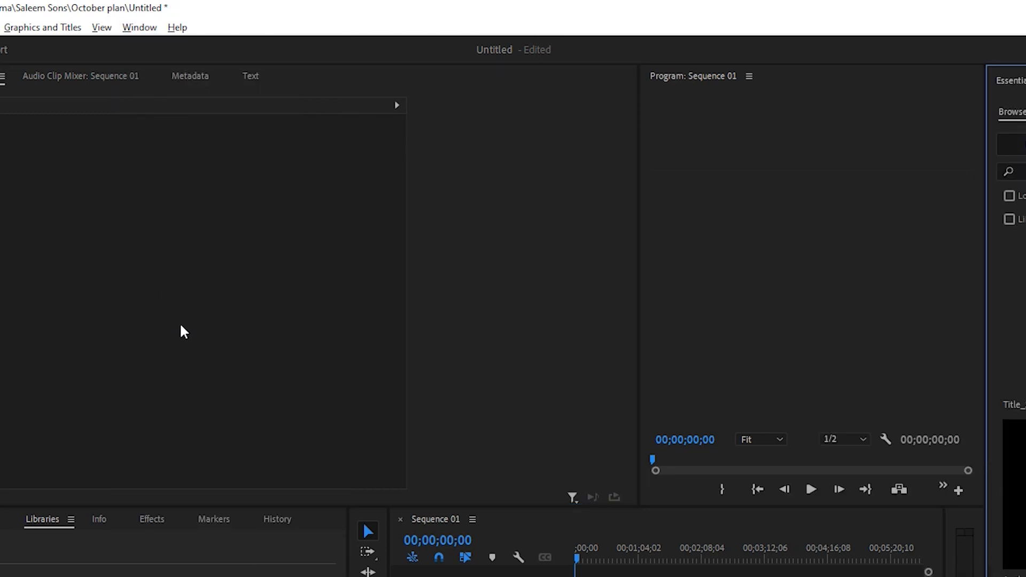
left_click(905, 81)
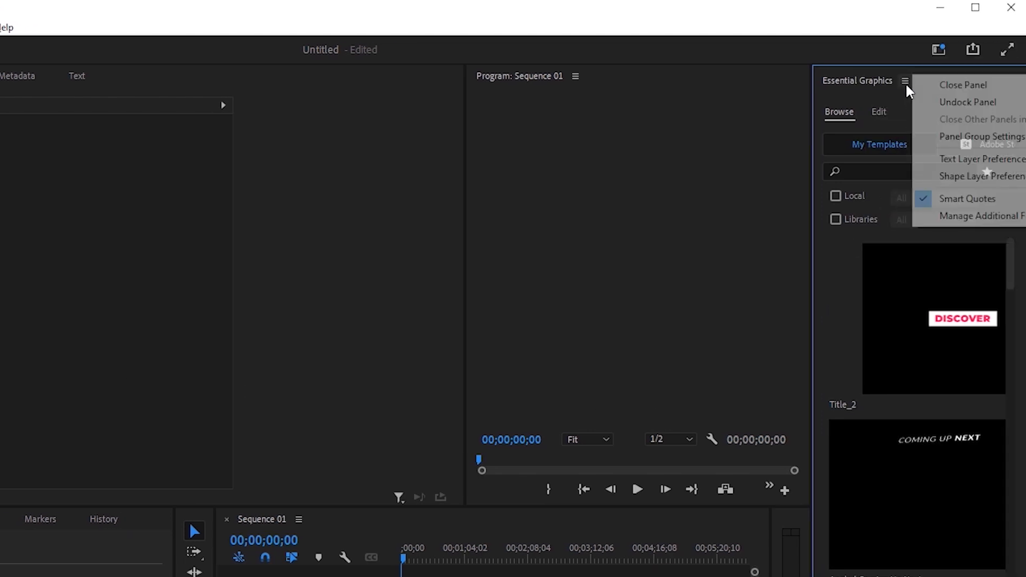
mouse_move(963, 190)
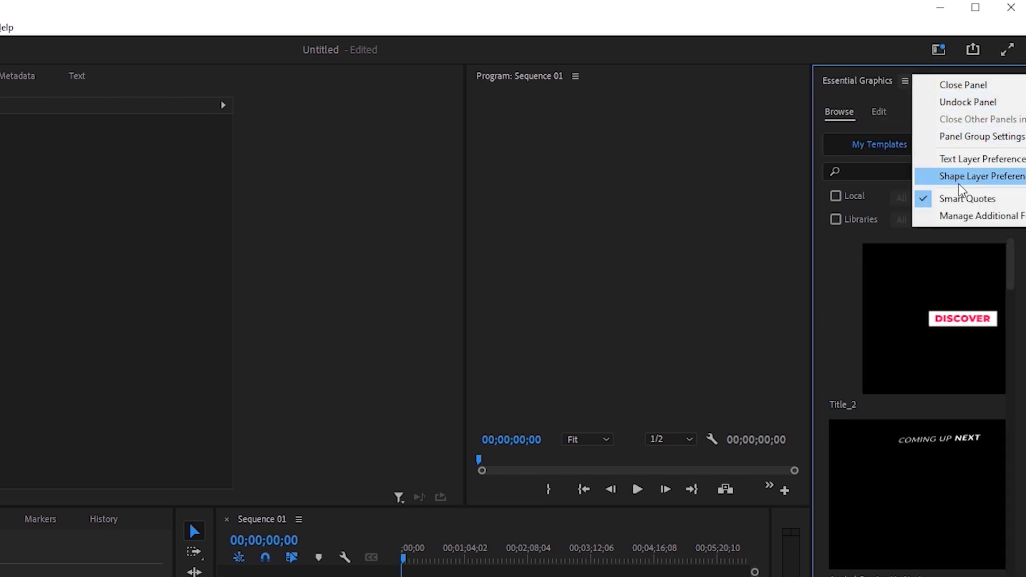
left_click(998, 216)
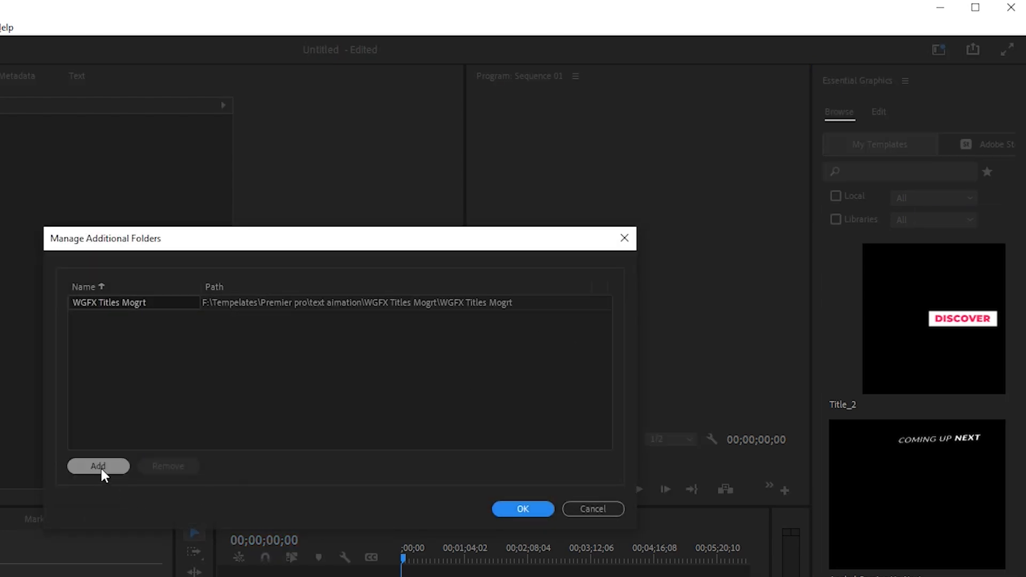
Add the KINETIC TITLES (4K) folder as an additional template folder and confirm.
left_click(98, 466)
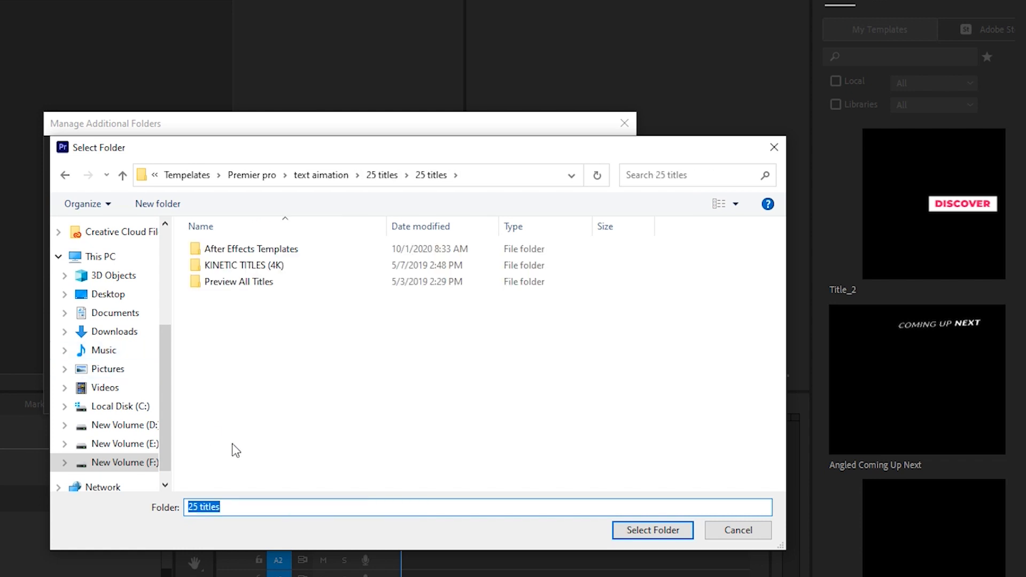
left_click(243, 265)
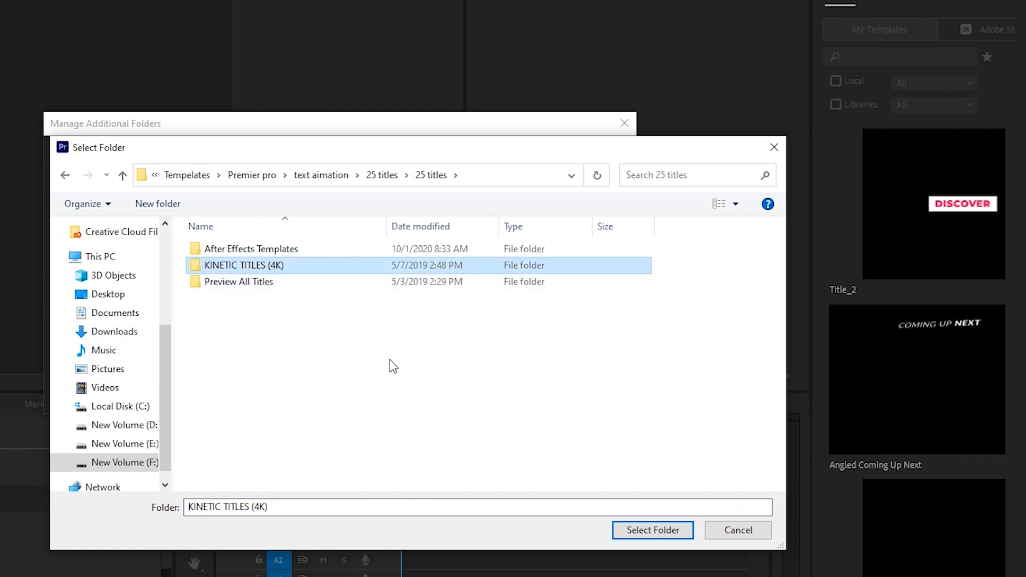
left_click(653, 530)
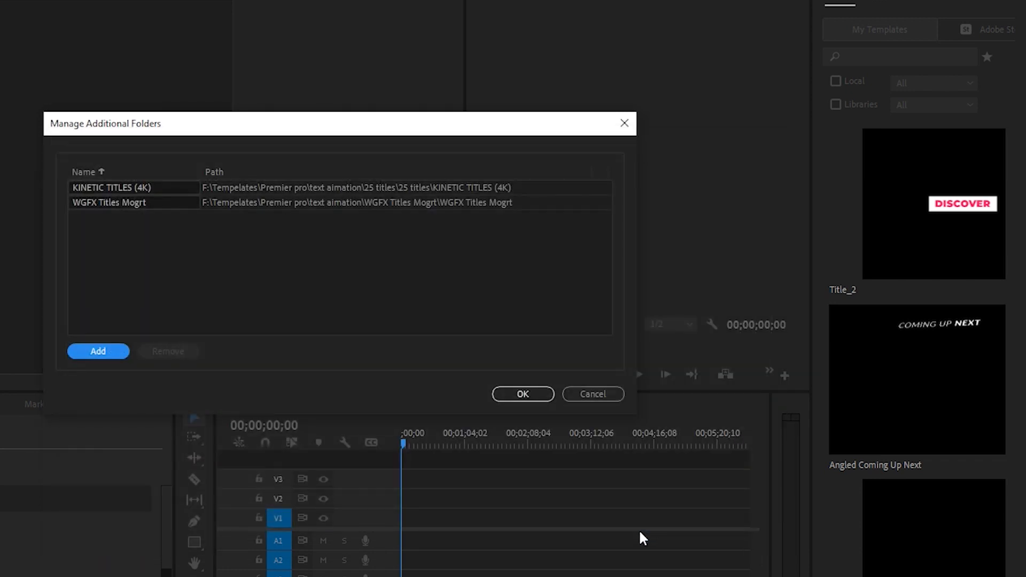
left_click(523, 393)
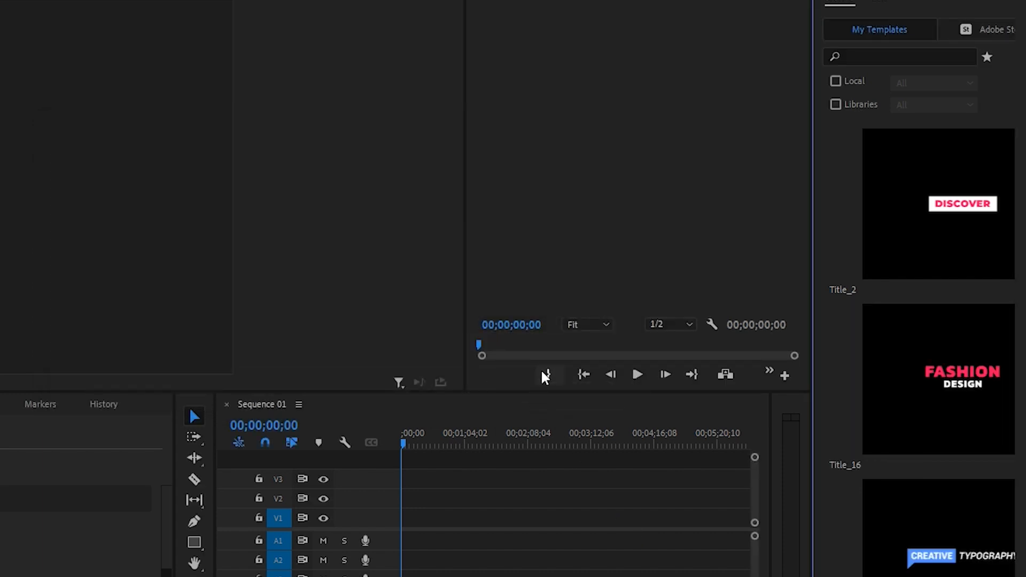
Filter Essential Graphics to Local templates from the KINETIC TITLES (4K) folder.
left_click(835, 81)
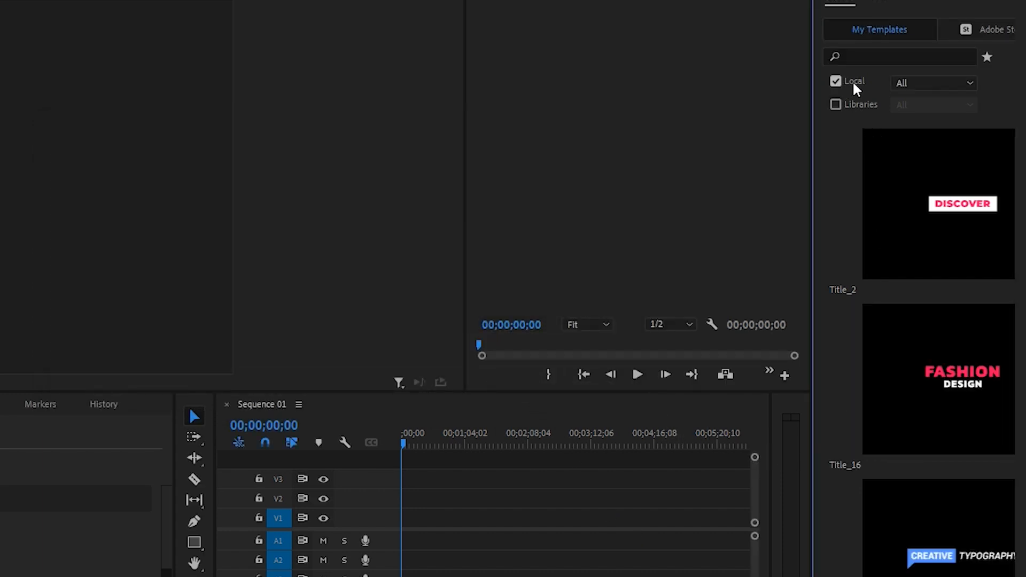
left_click(933, 83)
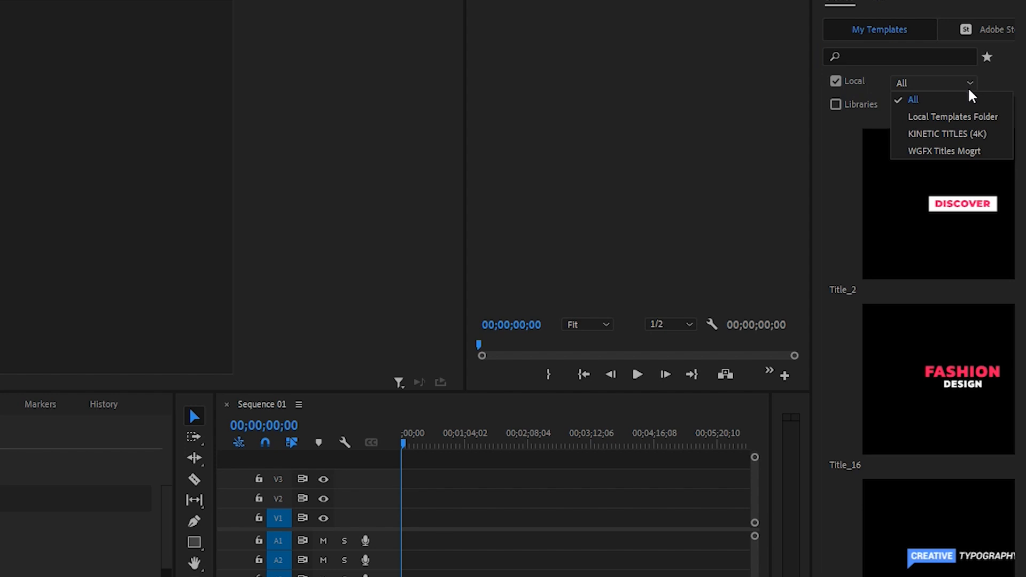
left_click(950, 134)
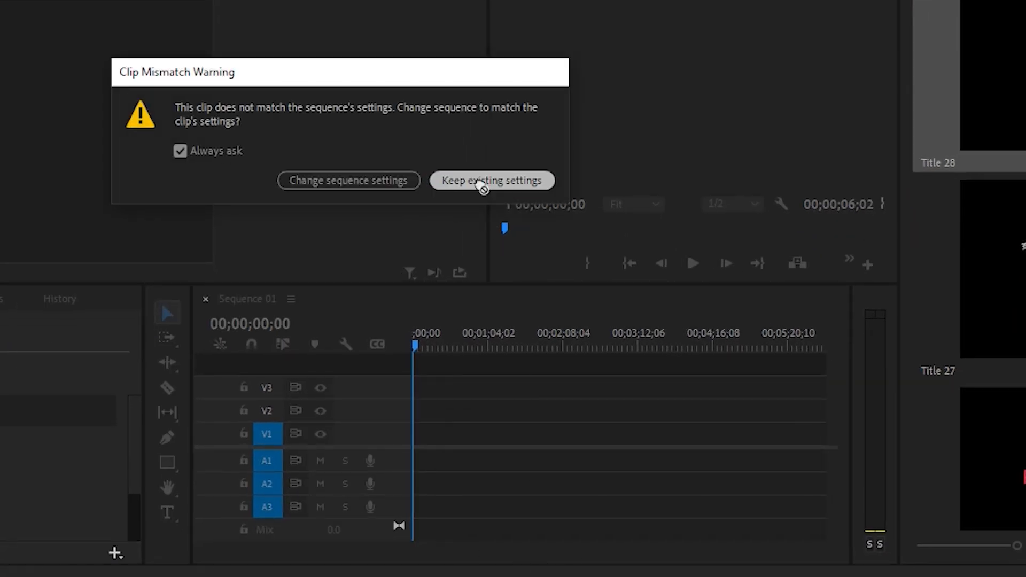
Keep Sequence 01's existing settings for Title 28 and select the title clip.
left_click(493, 180)
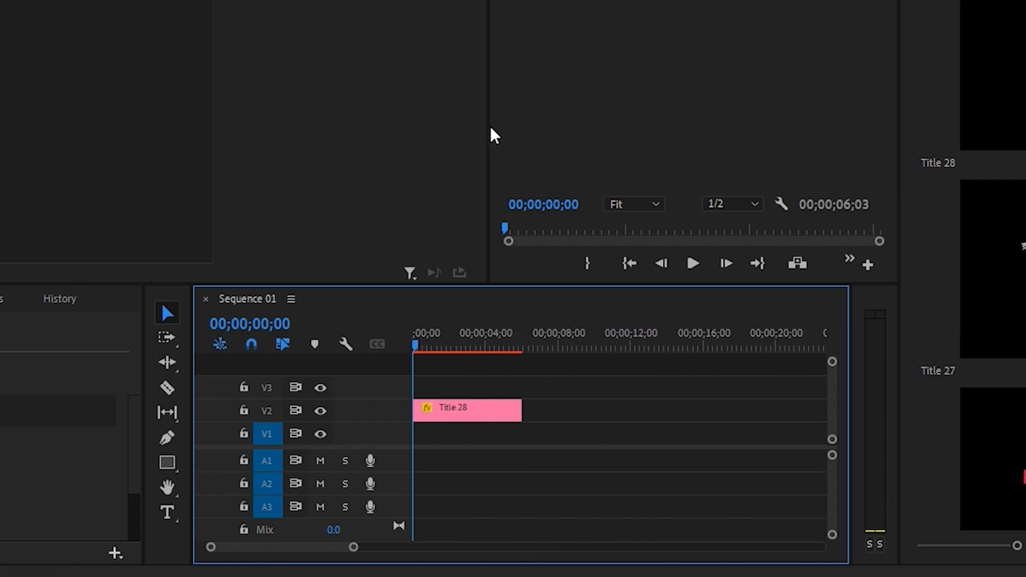
mouse_move(505, 52)
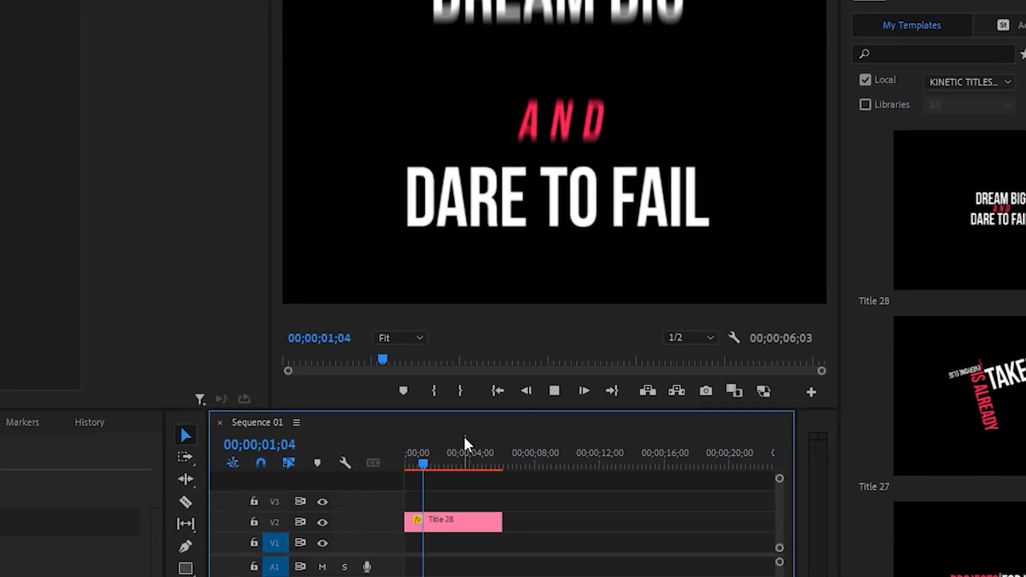
left_click(454, 520)
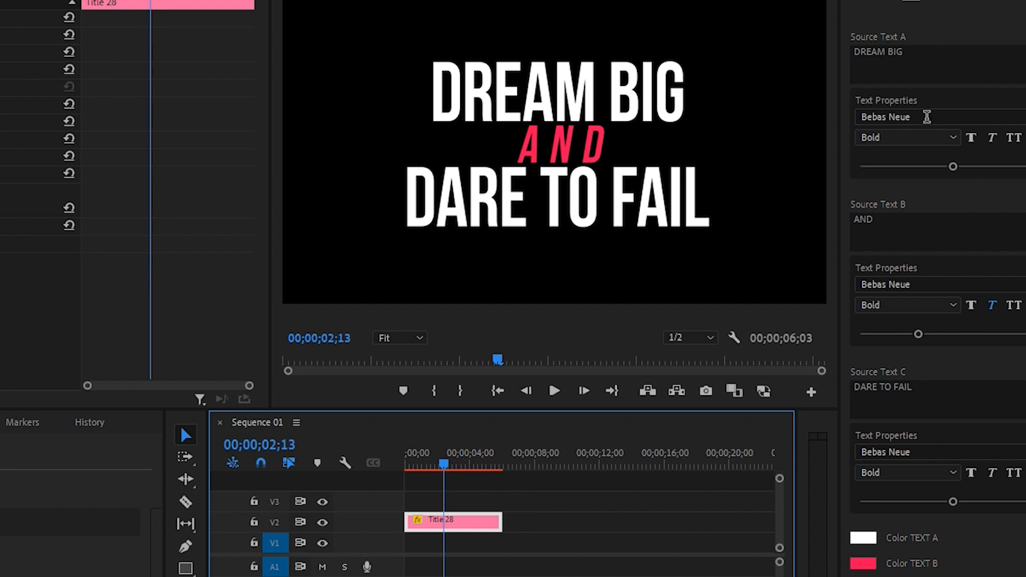
Change the AND text colour (Color TEXT B) to blue 0B72FF.
double_click(877, 52)
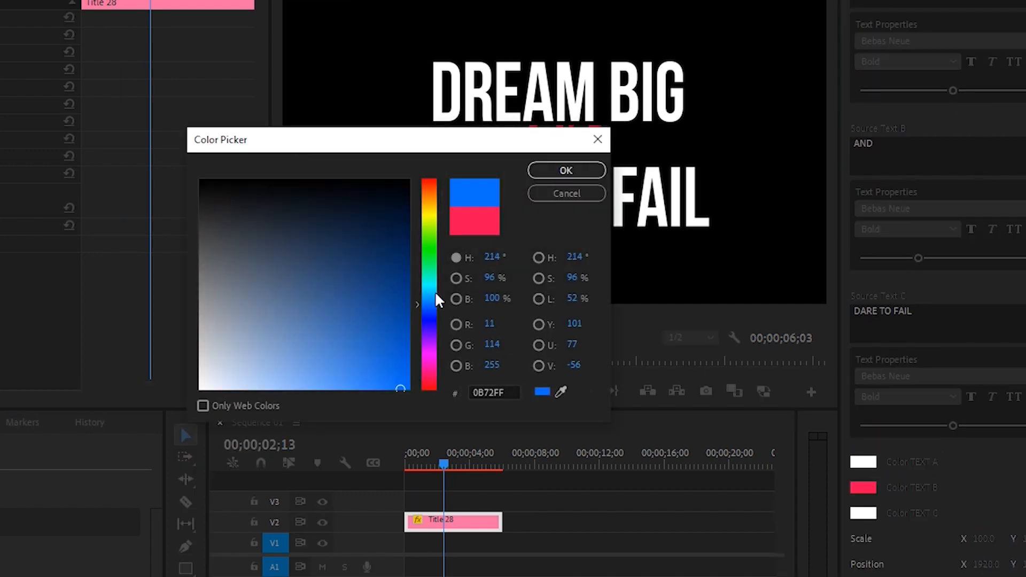
left_click(567, 170)
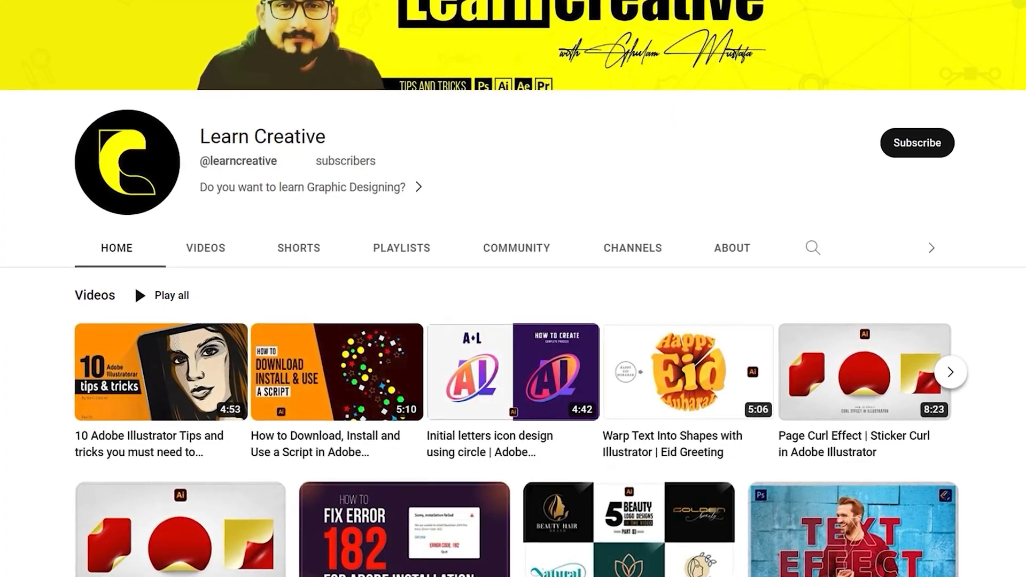
scroll("down", 3)
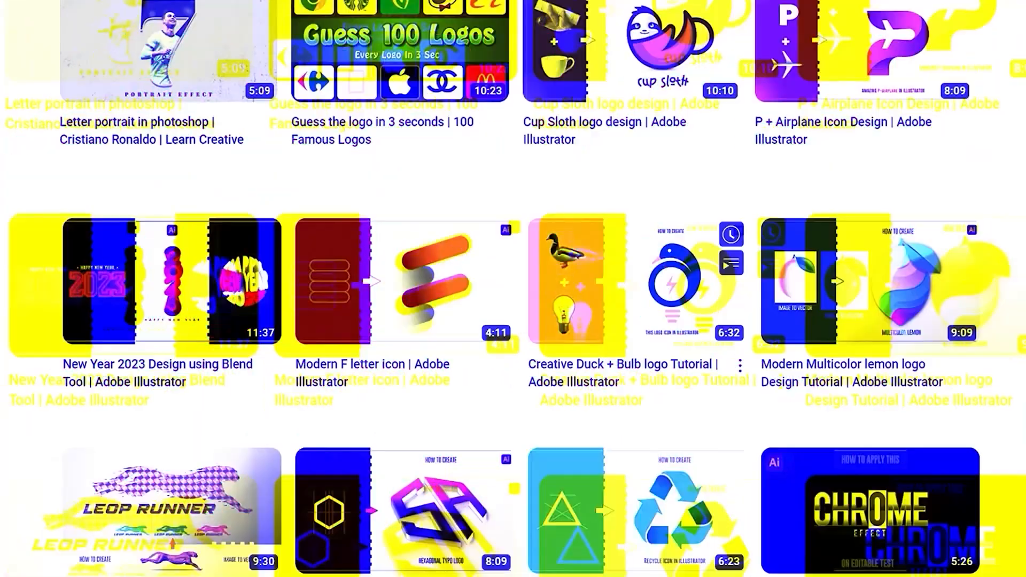